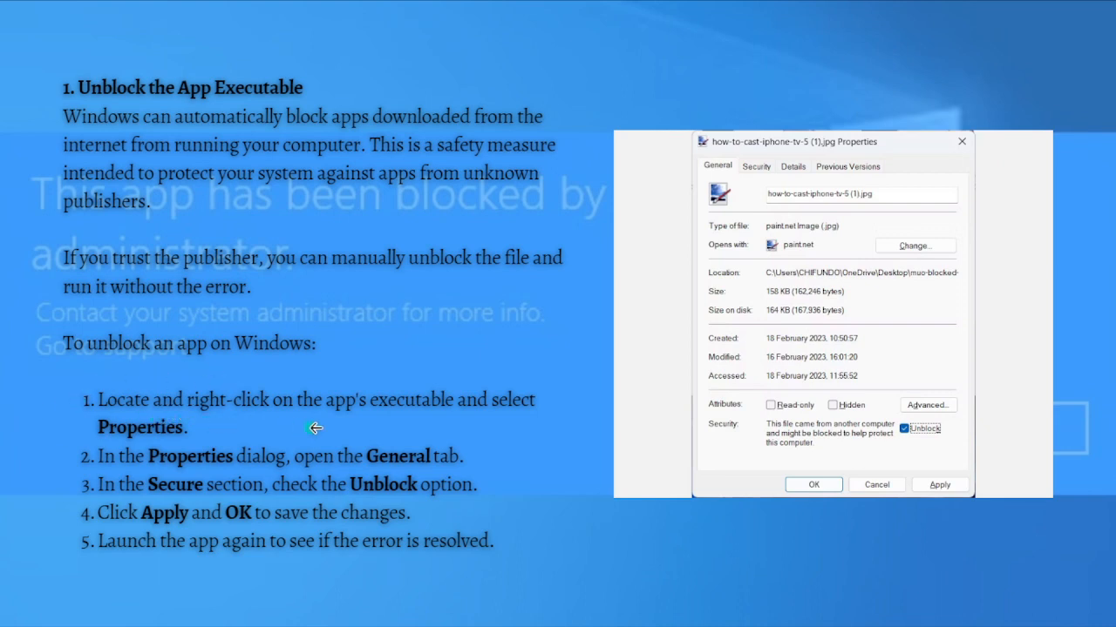
{"action": "mouse_move", "coordinate": [85, 438]}
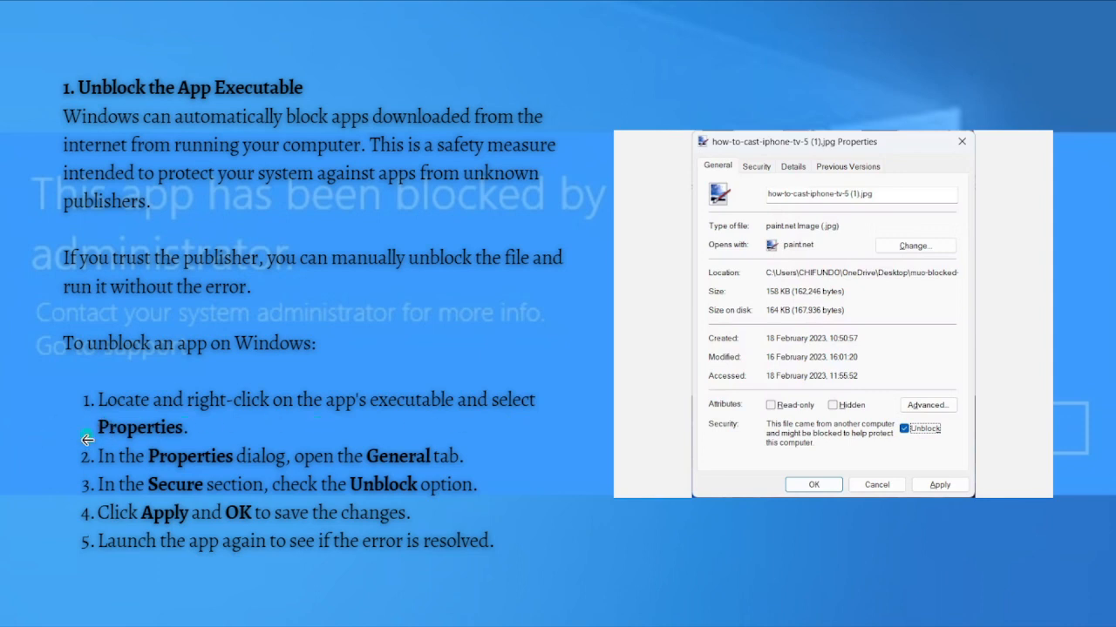
{"action": "mouse_move", "coordinate": [247, 483]}
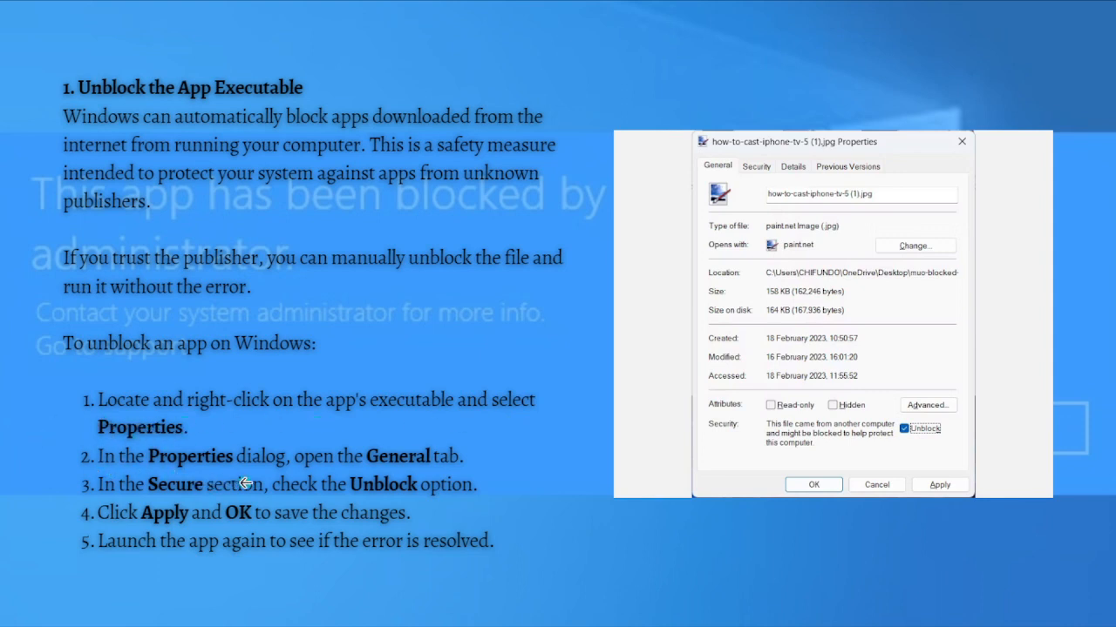
{"action": "mouse_move", "coordinate": [445, 481]}
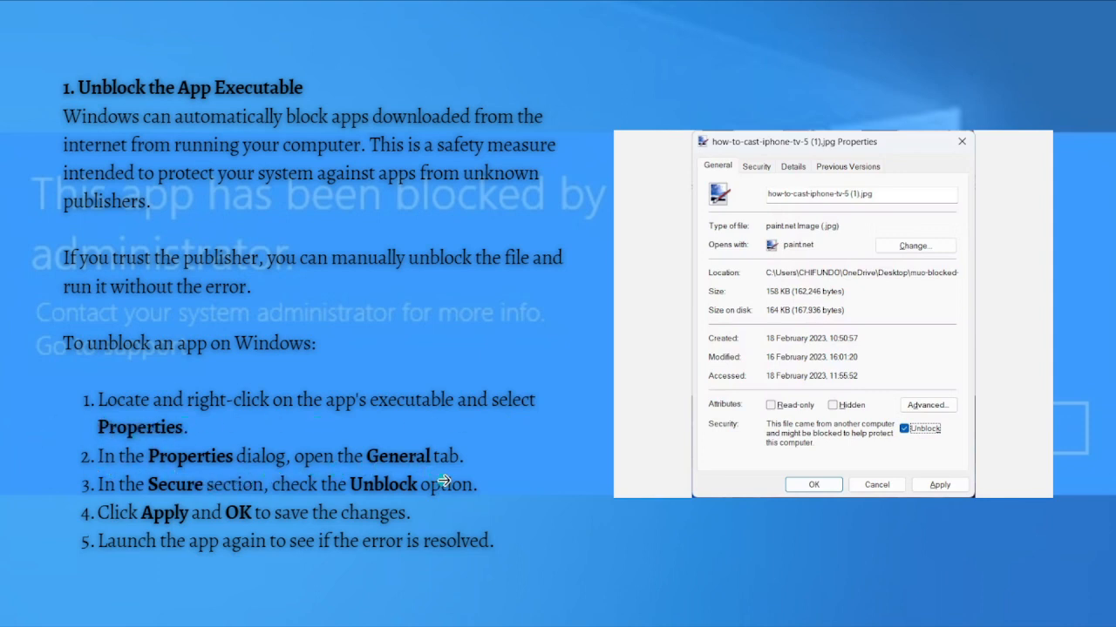
{"action": "mouse_move", "coordinate": [207, 507]}
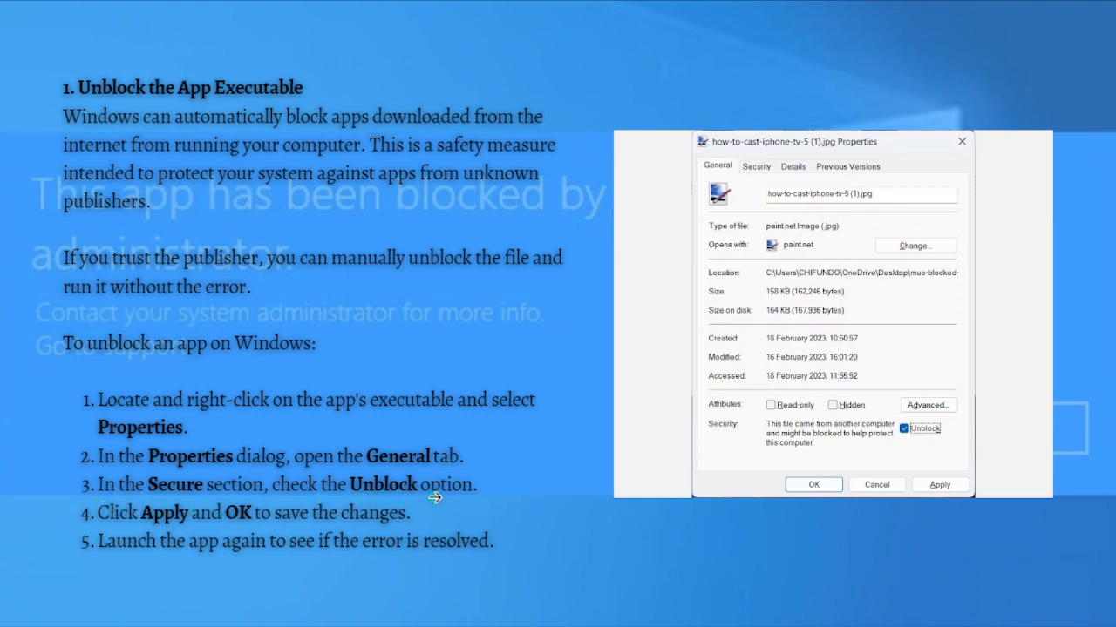
{"action": "mouse_move", "coordinate": [113, 529]}
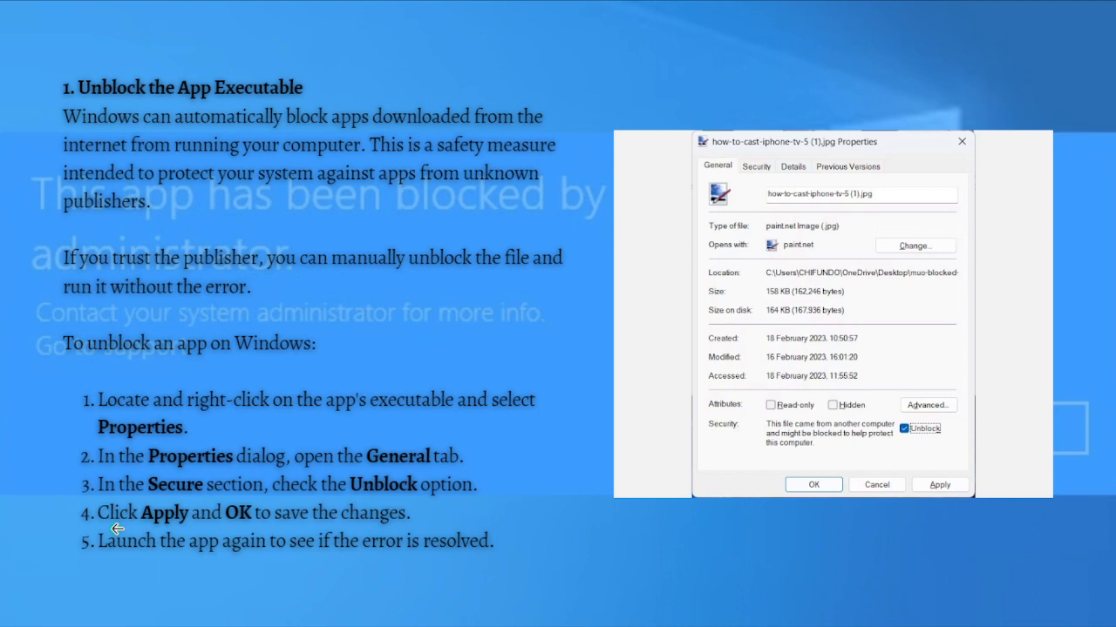
{"action": "mouse_move", "coordinate": [321, 544]}
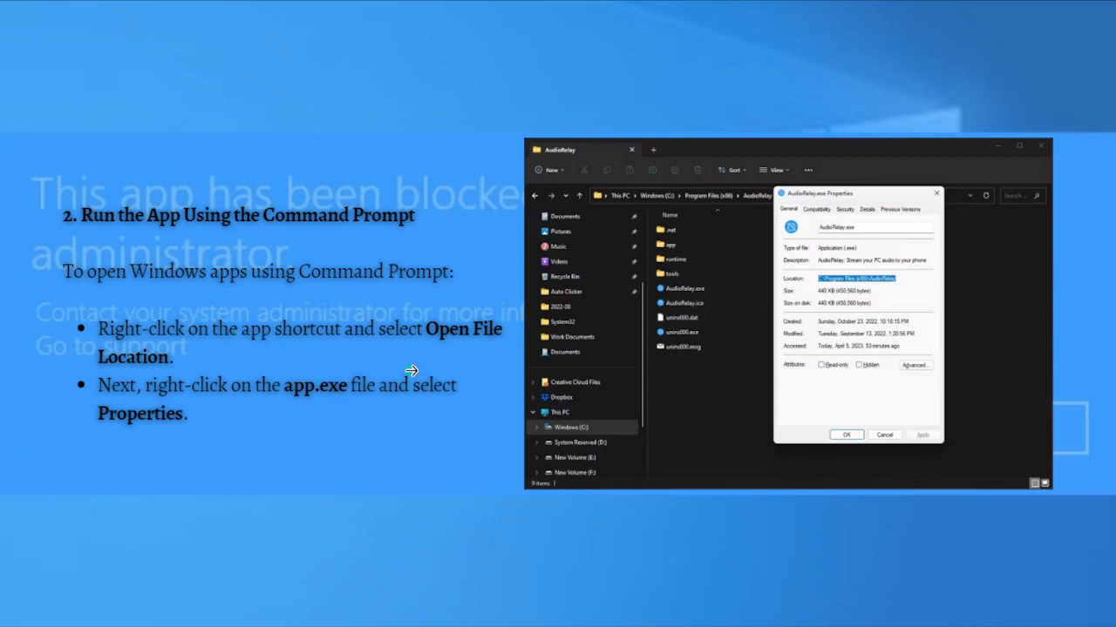
{"action": "mouse_move", "coordinate": [117, 467]}
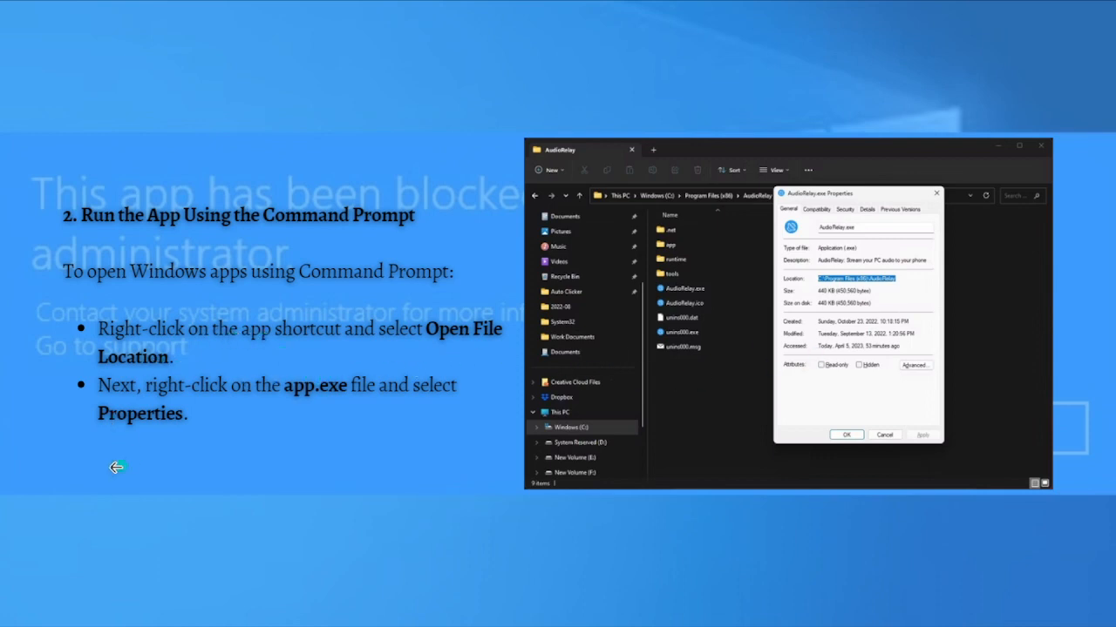
{"action": "mouse_move", "coordinate": [194, 418]}
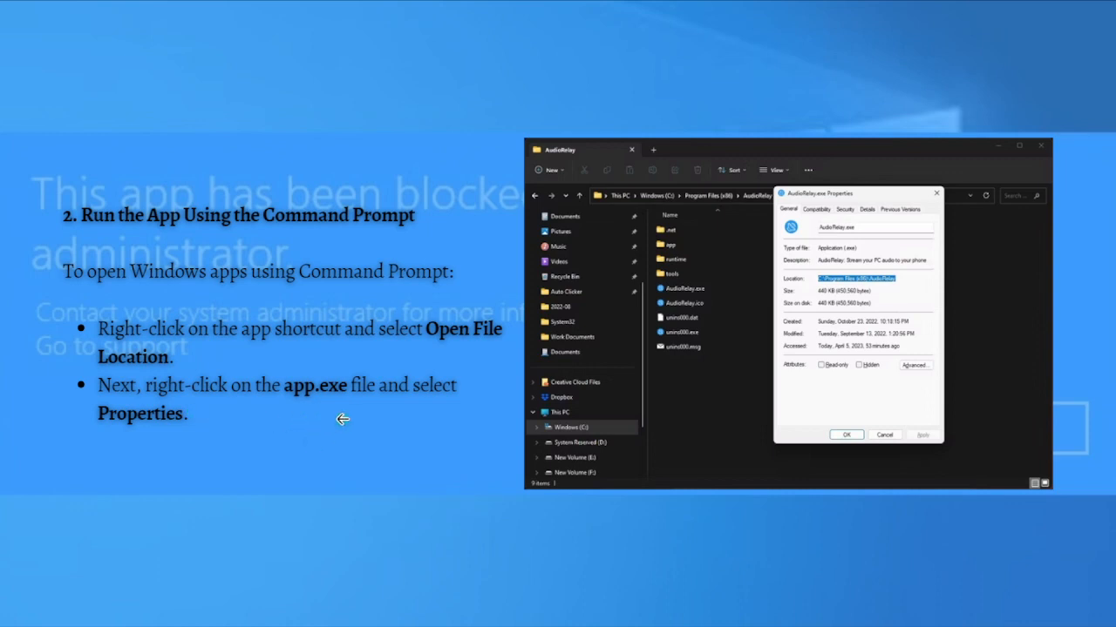
{"action": "mouse_move", "coordinate": [368, 403]}
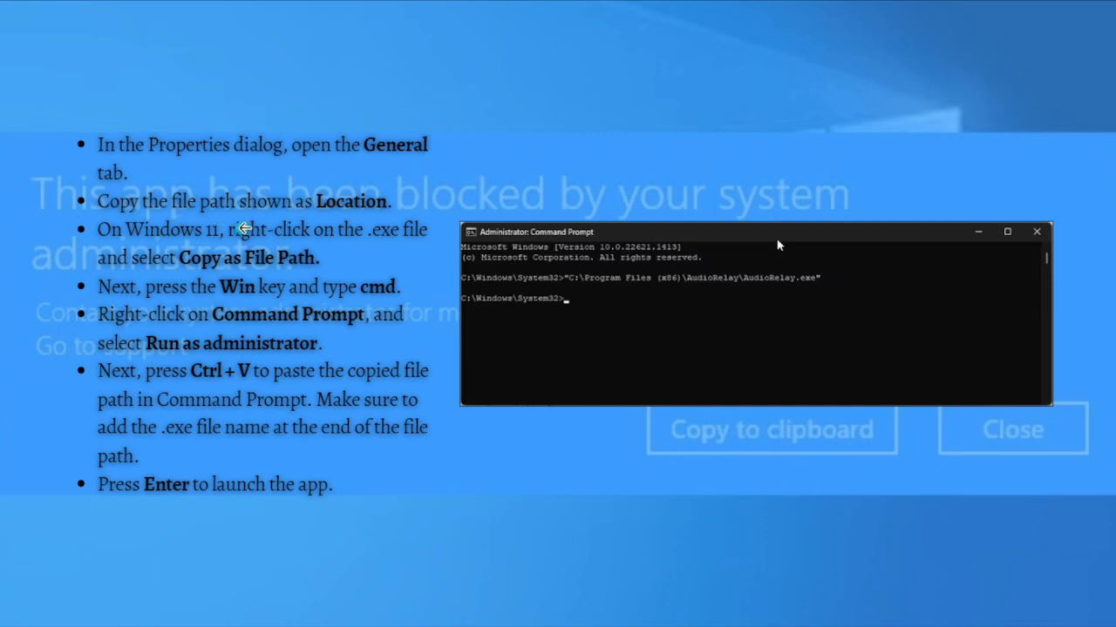
{"action": "mouse_move", "coordinate": [136, 258]}
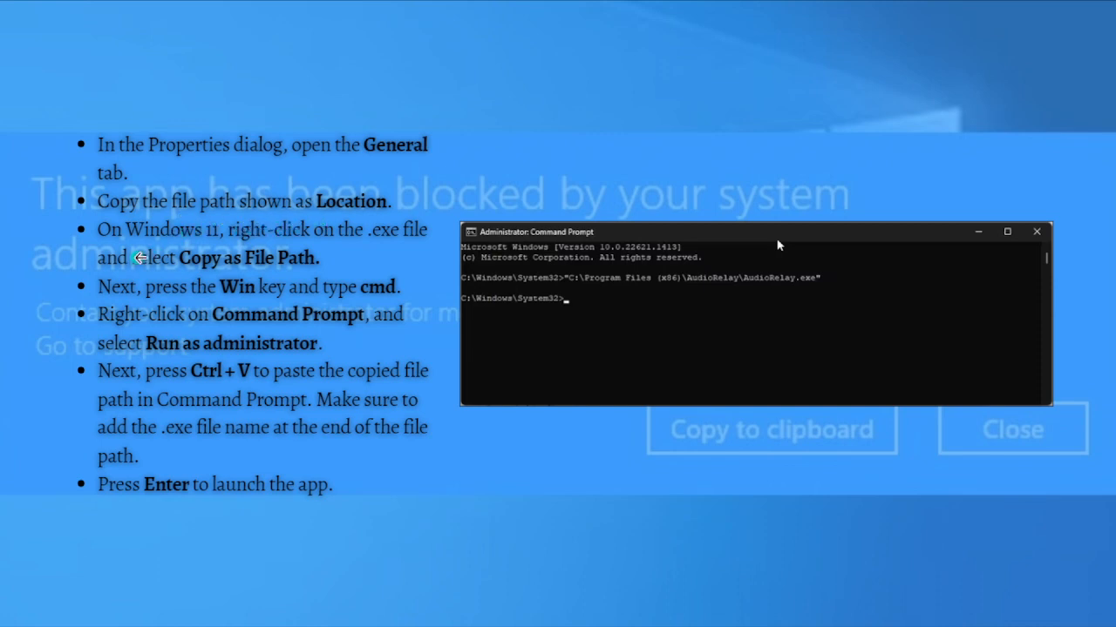
{"action": "mouse_move", "coordinate": [279, 248]}
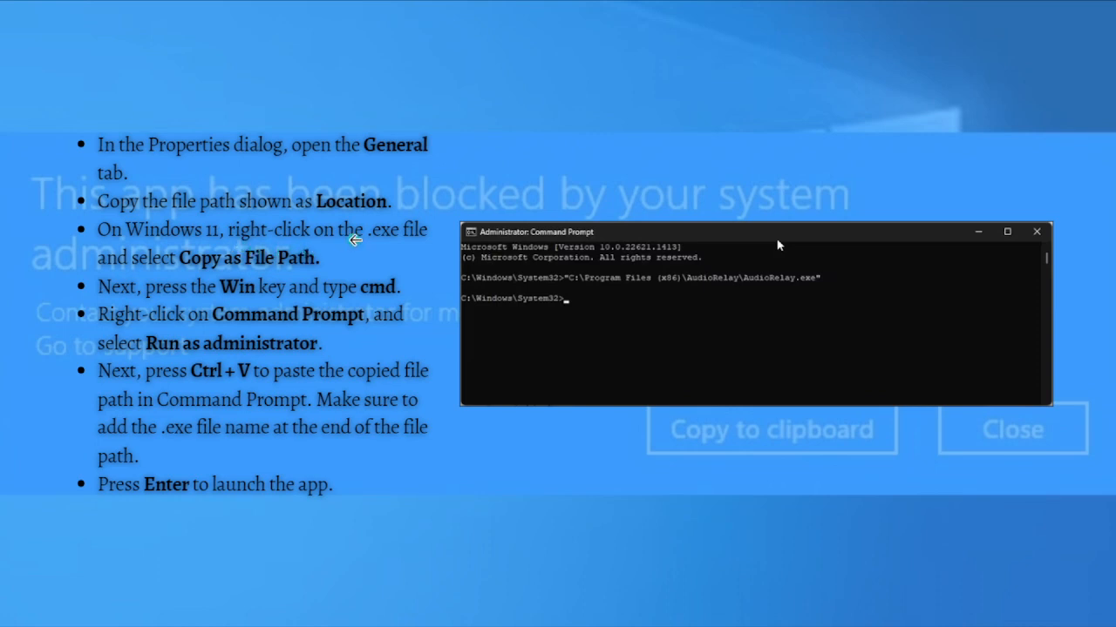
{"action": "mouse_move", "coordinate": [202, 272]}
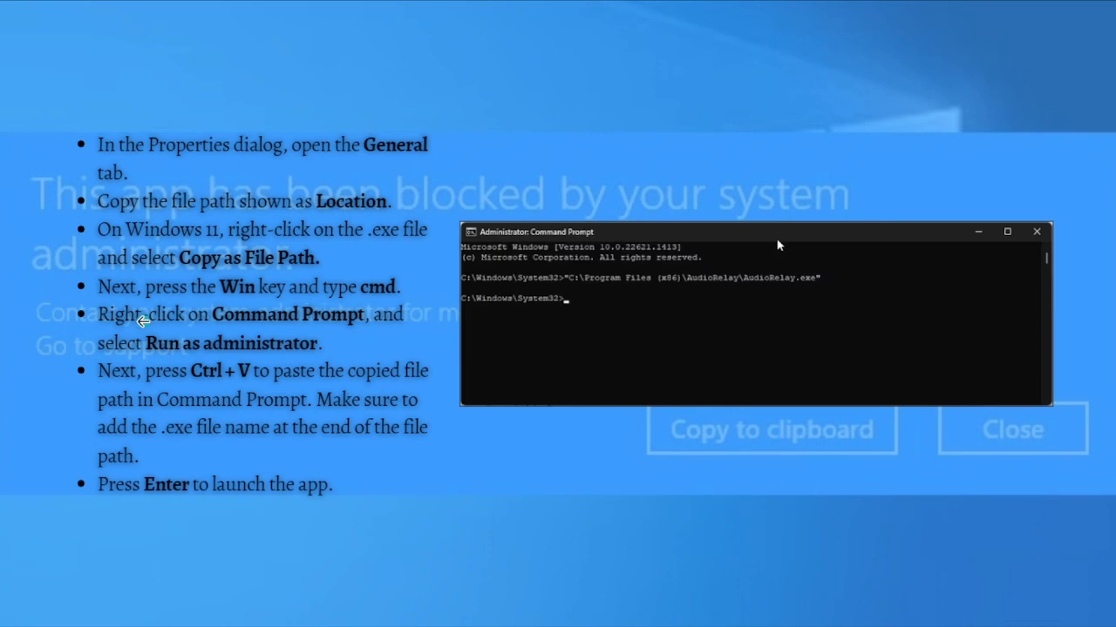
{"action": "mouse_move", "coordinate": [345, 307]}
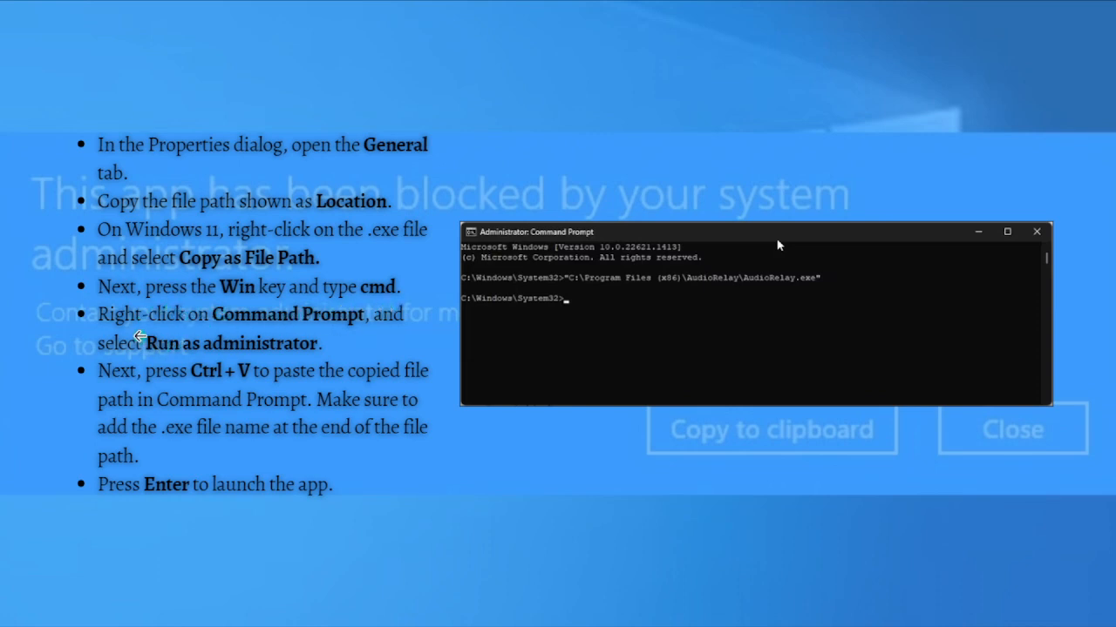
{"action": "mouse_move", "coordinate": [147, 374]}
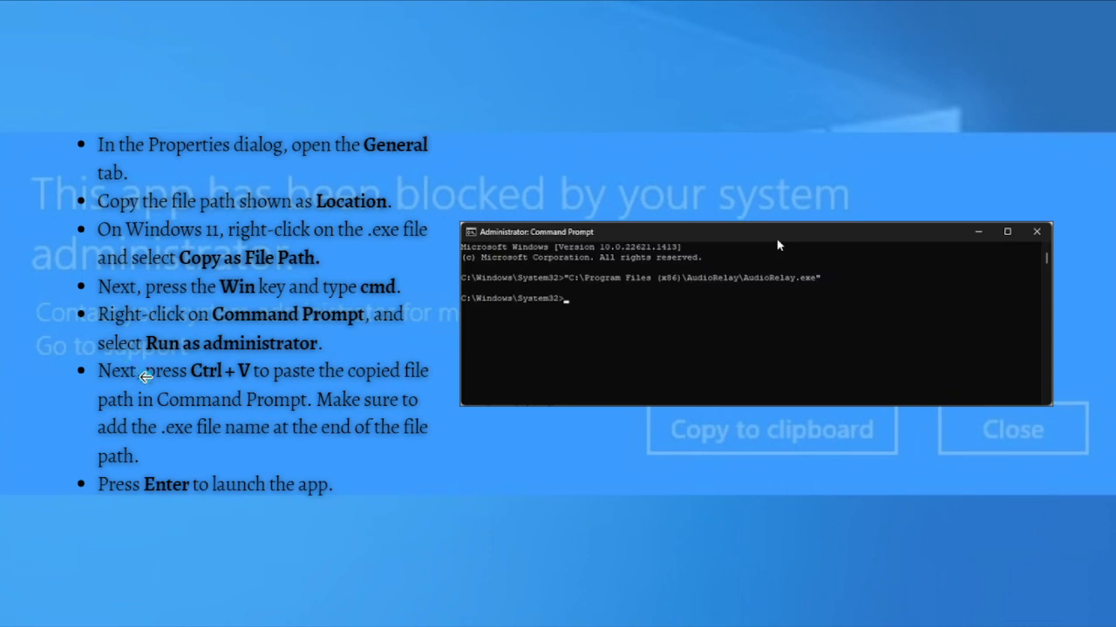
{"action": "mouse_move", "coordinate": [166, 377]}
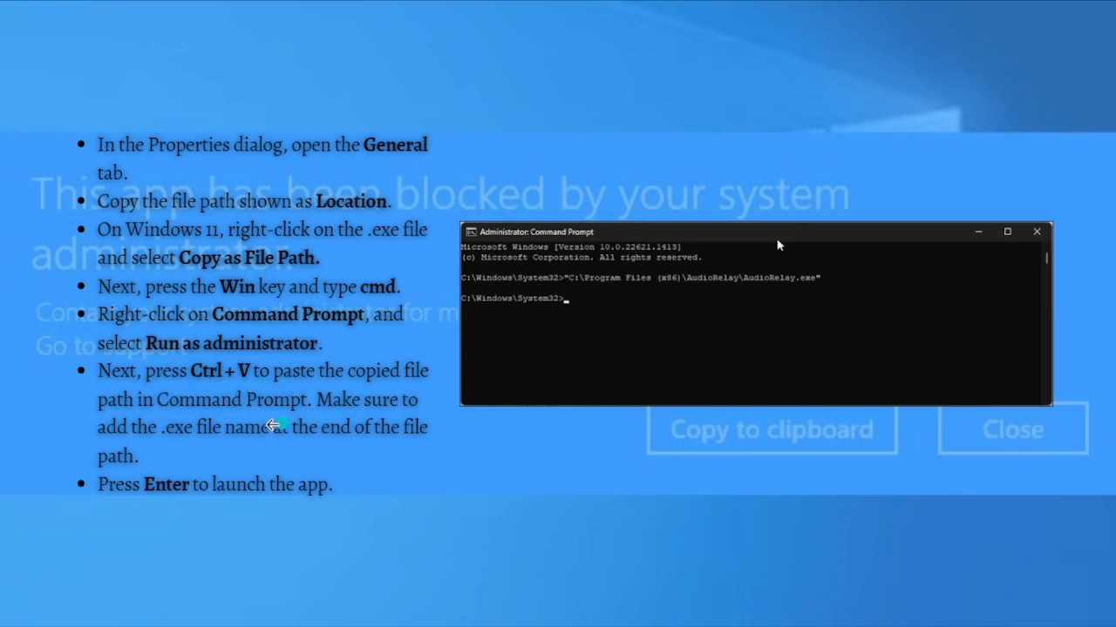
{"action": "mouse_move", "coordinate": [338, 442]}
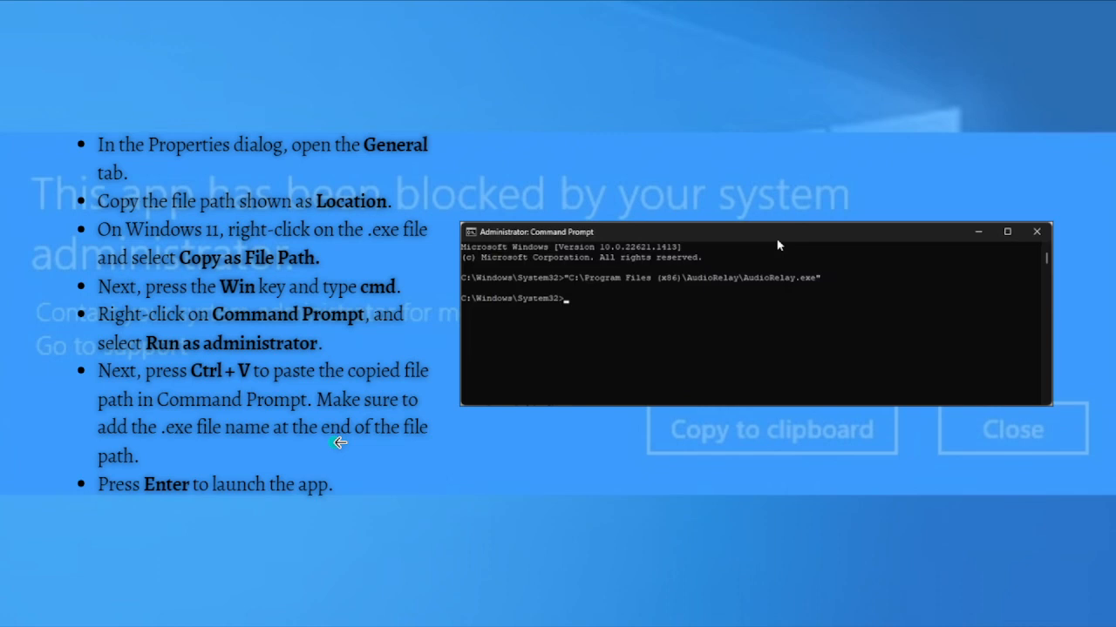
{"action": "mouse_move", "coordinate": [185, 443]}
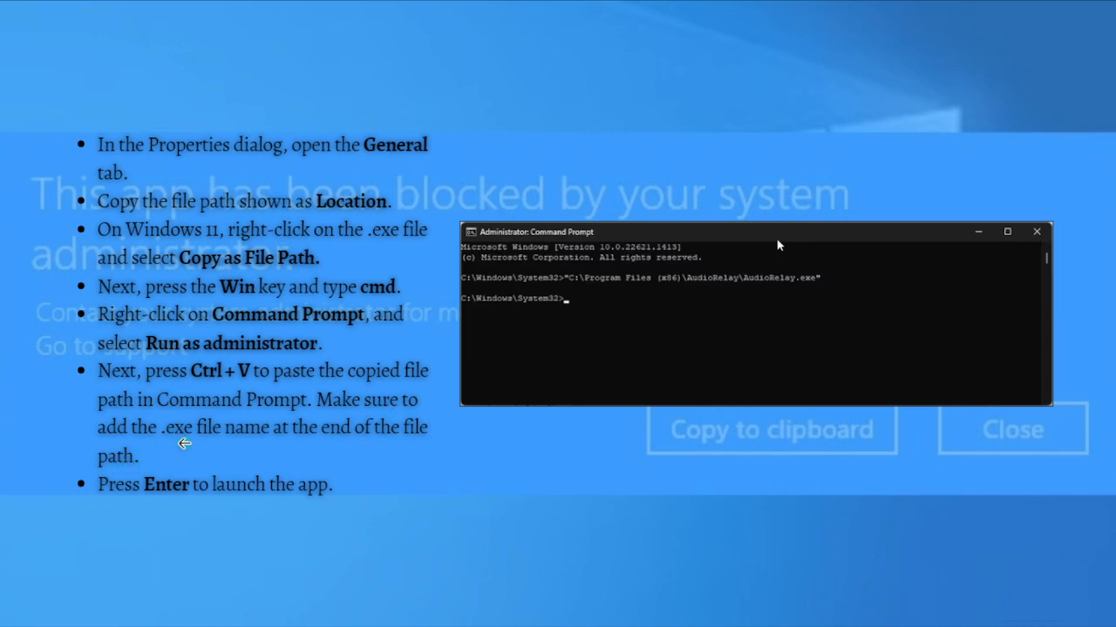
{"action": "mouse_move", "coordinate": [349, 469]}
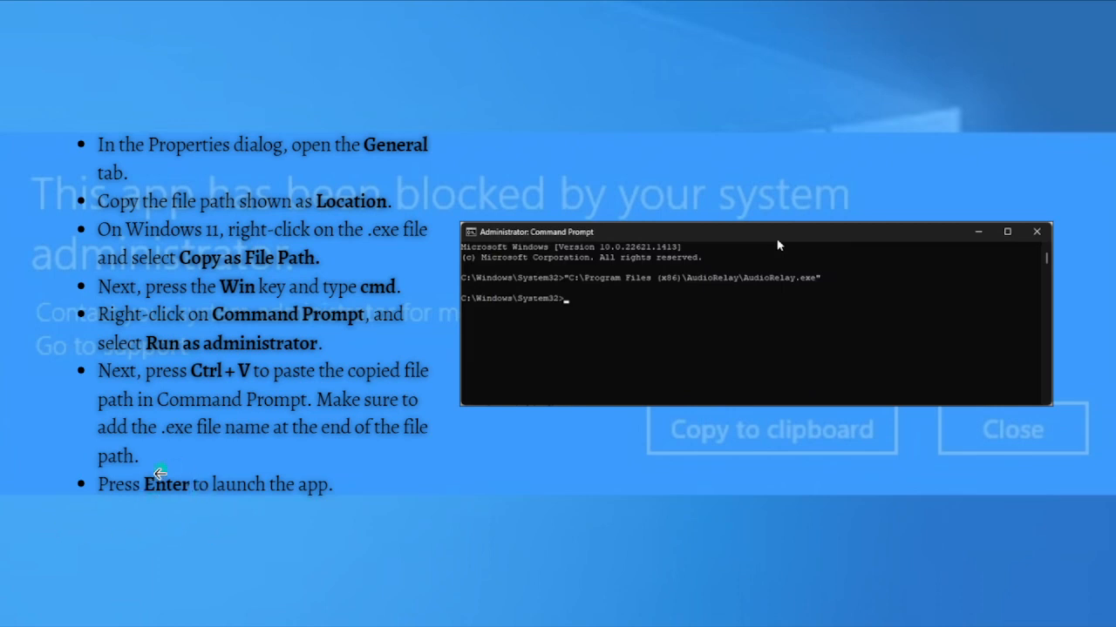
{"action": "mouse_move", "coordinate": [349, 574]}
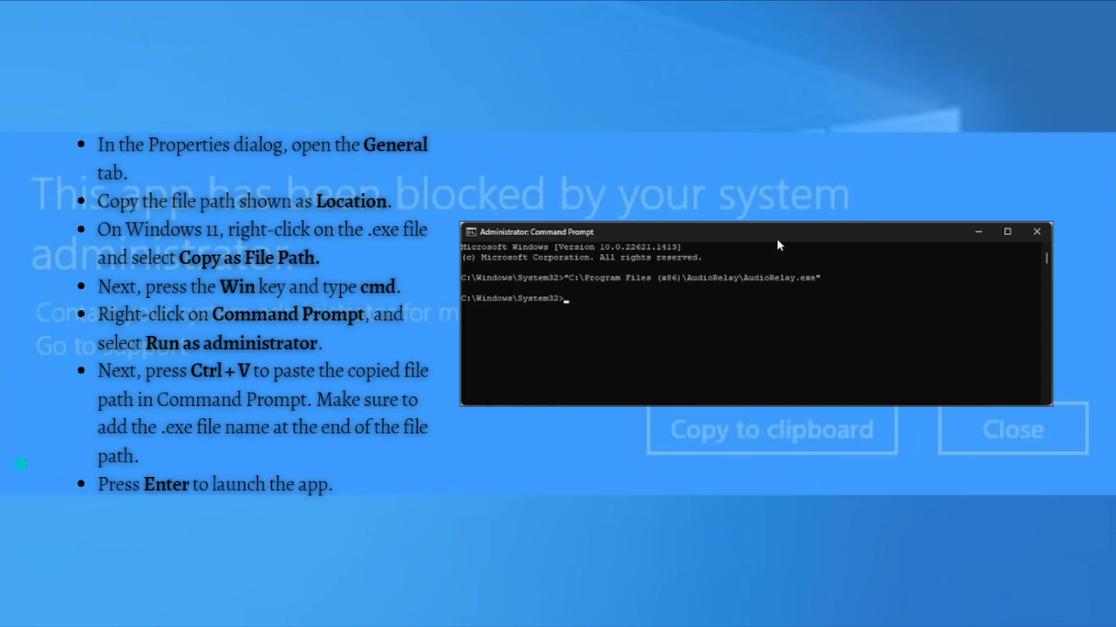
{"action": "mouse_move", "coordinate": [880, 464]}
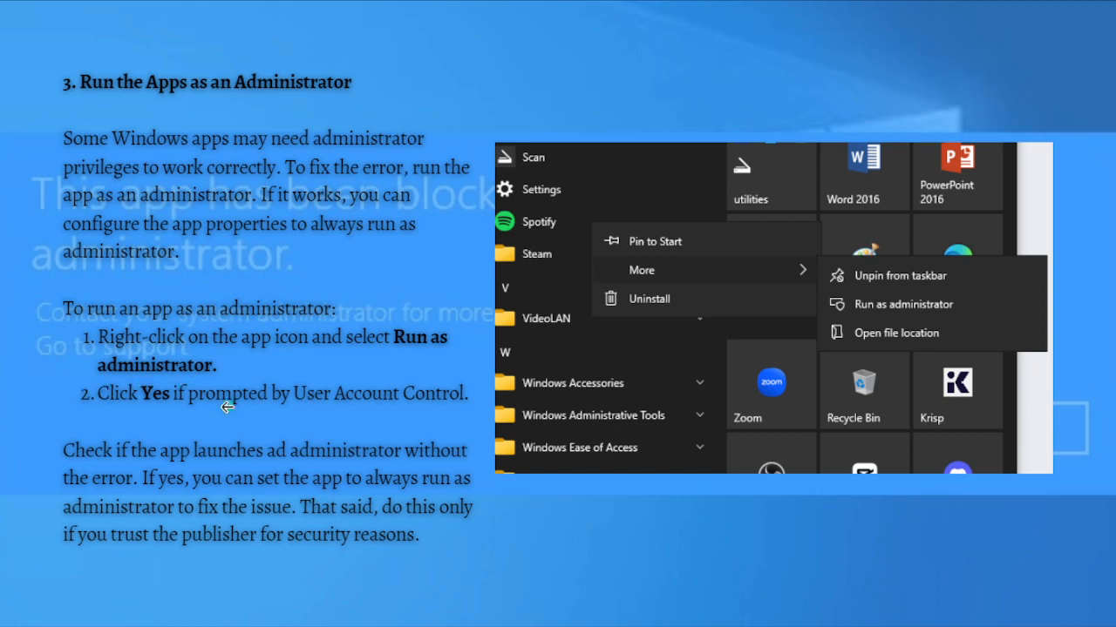
{"action": "mouse_move", "coordinate": [210, 359]}
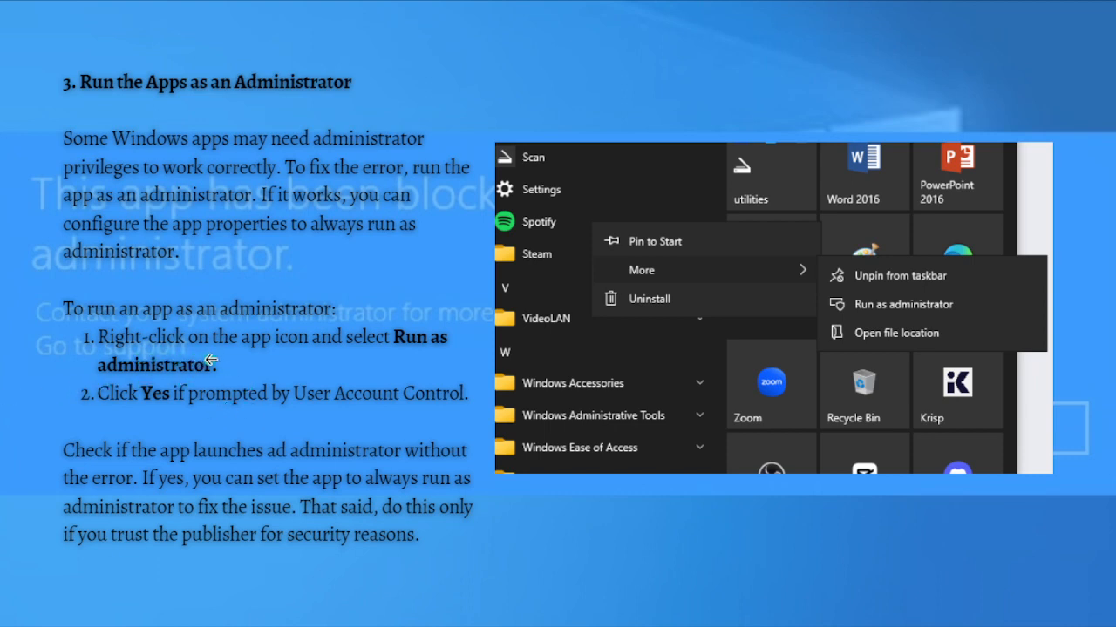
{"action": "mouse_move", "coordinate": [701, 275]}
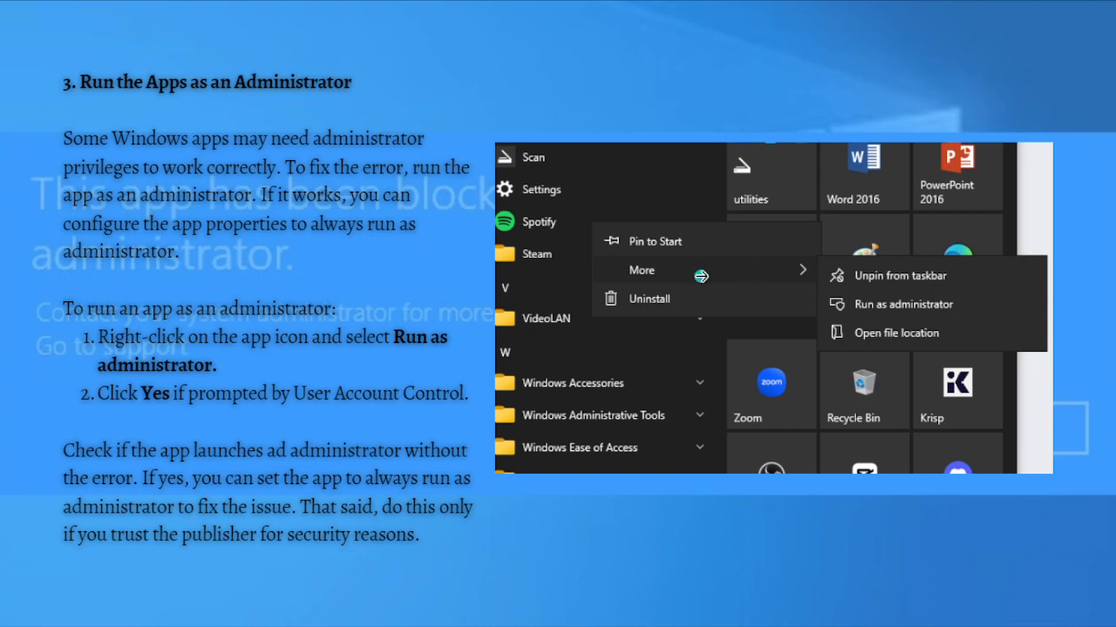
{"action": "mouse_move", "coordinate": [584, 246]}
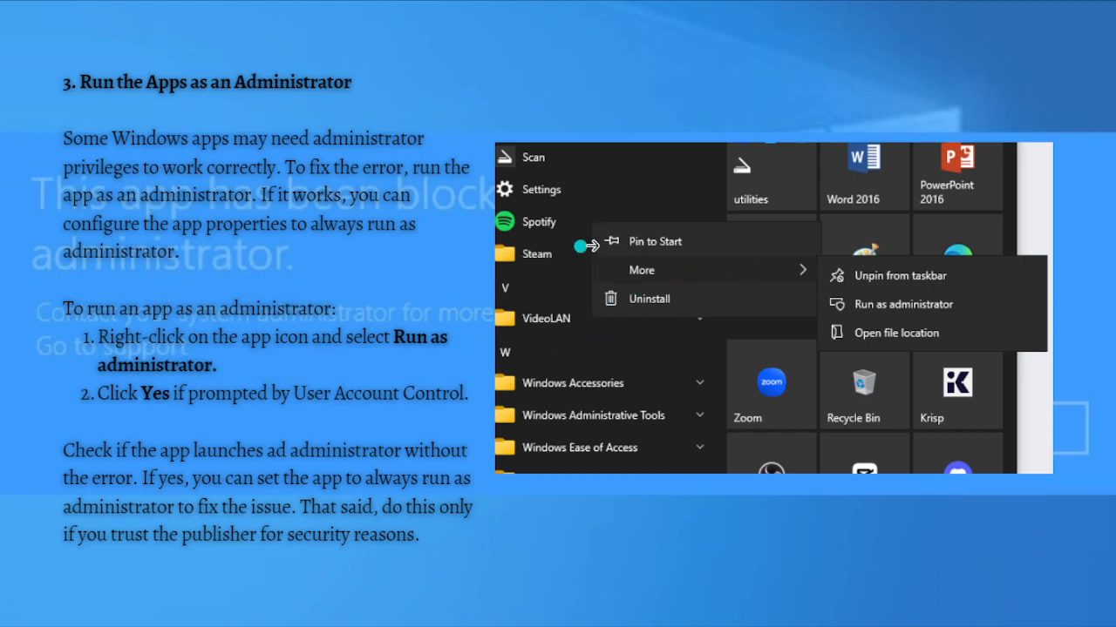
{"action": "mouse_move", "coordinate": [596, 256]}
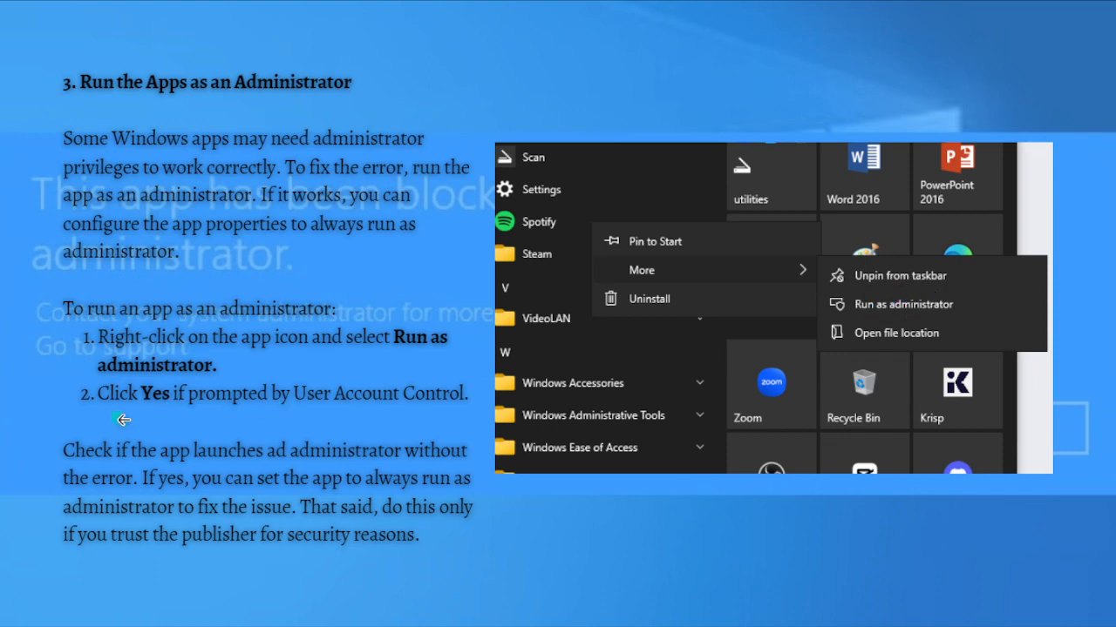
{"action": "mouse_move", "coordinate": [314, 420]}
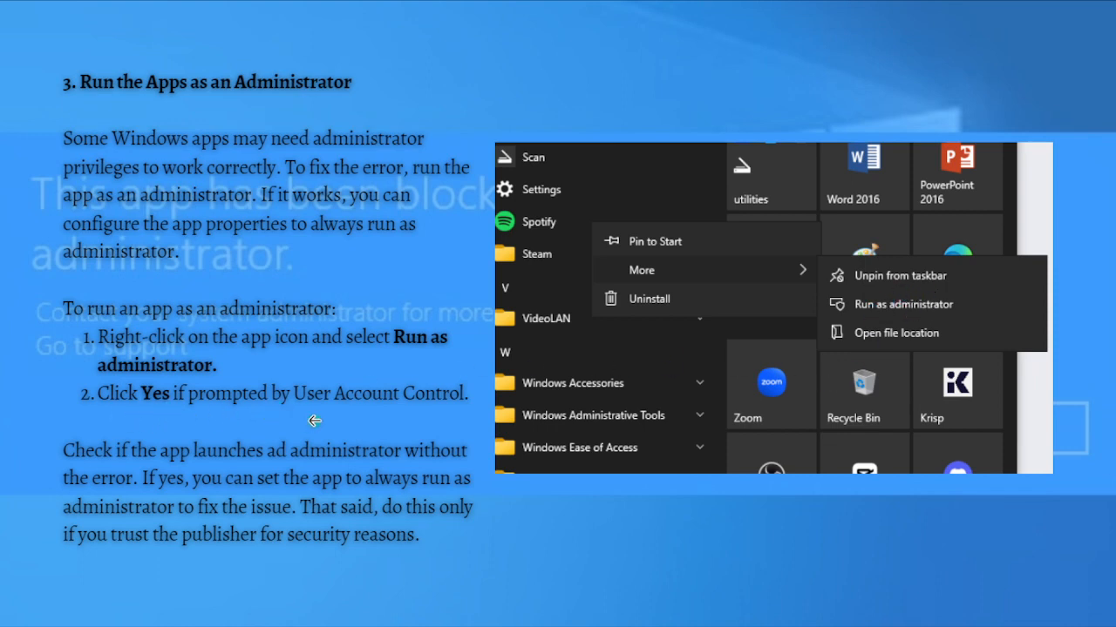